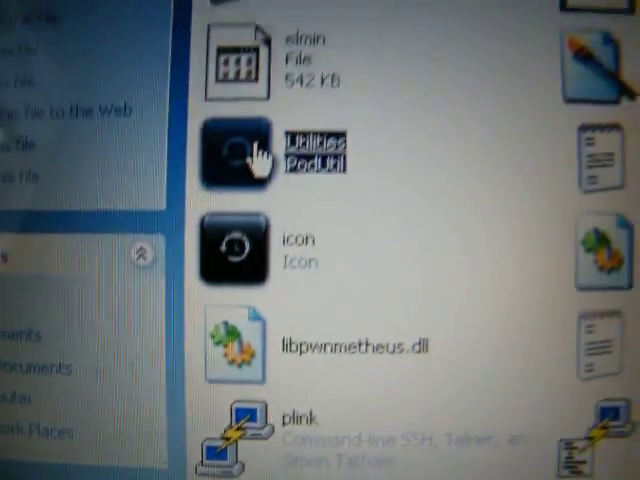
Launch the iUtilities iPod application so its updater dialog appears
{"action": "double_click", "coordinate": [234, 156]}
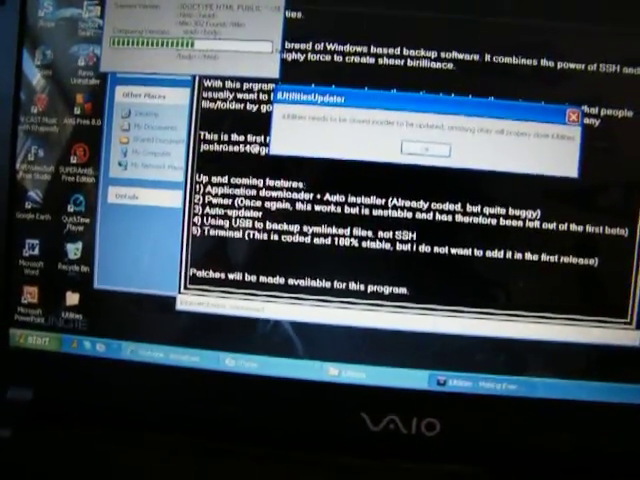
{"action": "left_click", "coordinate": [420, 148]}
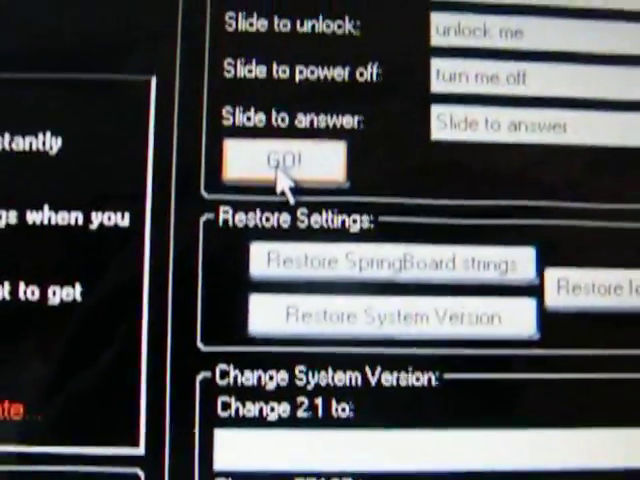
Apply the new slider strings with GO! and acknowledge the re-spring reminder
{"action": "scroll", "scroll_direction": "down", "scroll_amount": 3}
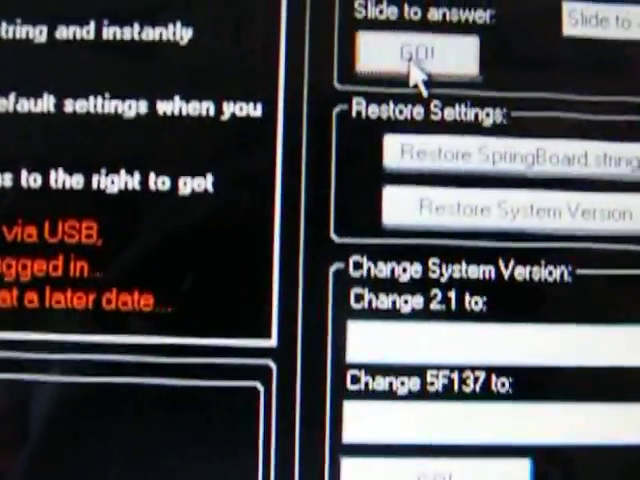
{"action": "left_click", "coordinate": [420, 52]}
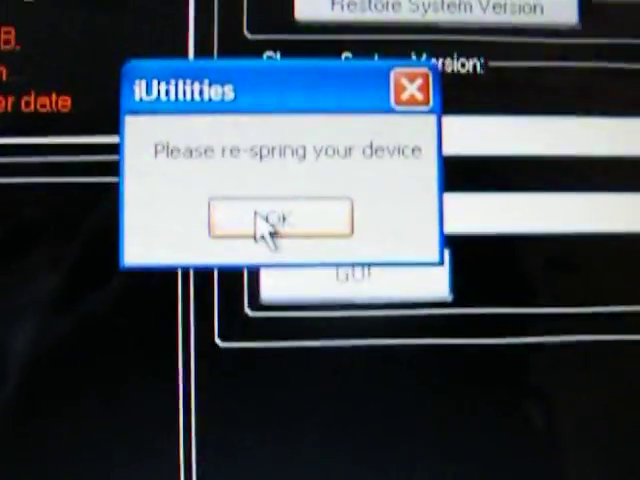
{"action": "left_click", "coordinate": [278, 220]}
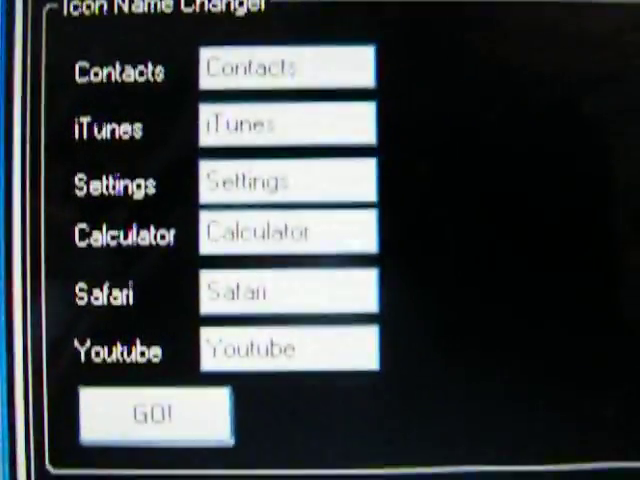